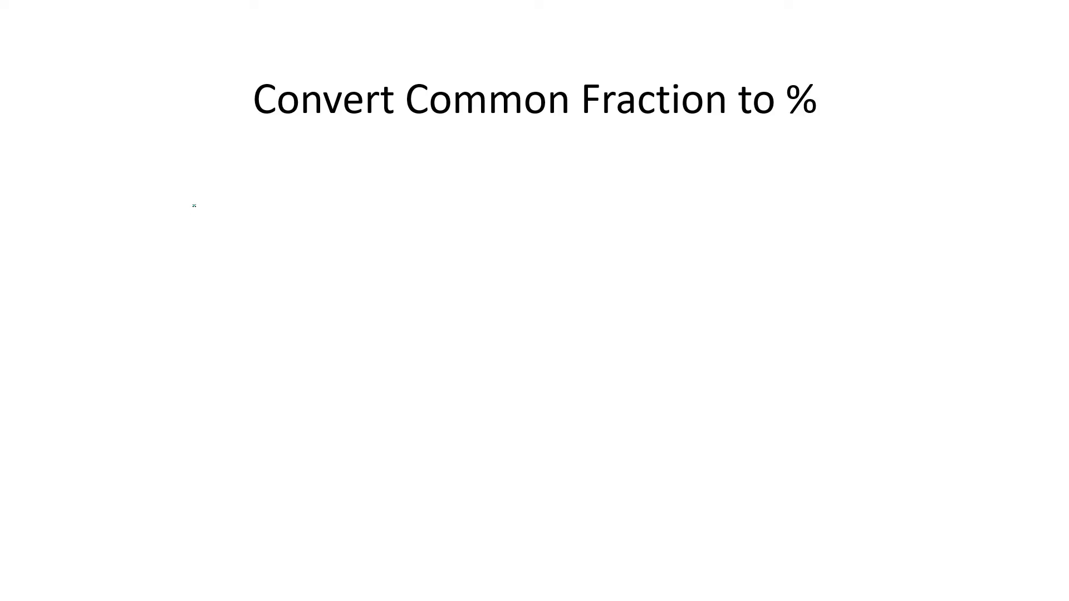
Handwrite 2/5, underline 'to %' in the title, and ink ×20 beside both parts.
{"action": "left_click_drag", "start_coordinate": [202, 198], "coordinate": [218, 167]}
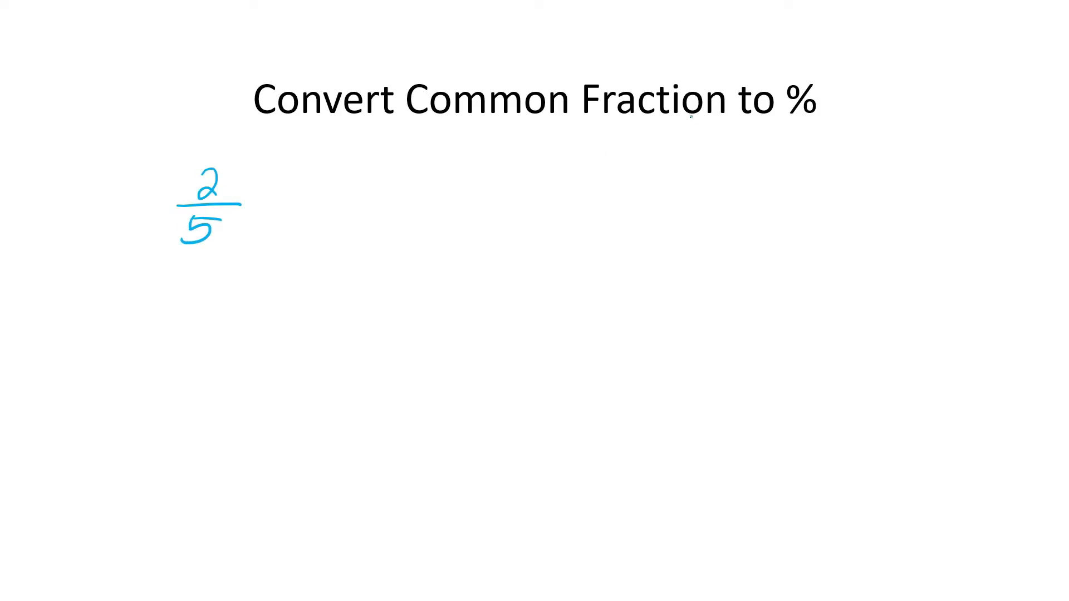
{"action": "left_click_drag", "start_coordinate": [739, 117], "coordinate": [829, 116]}
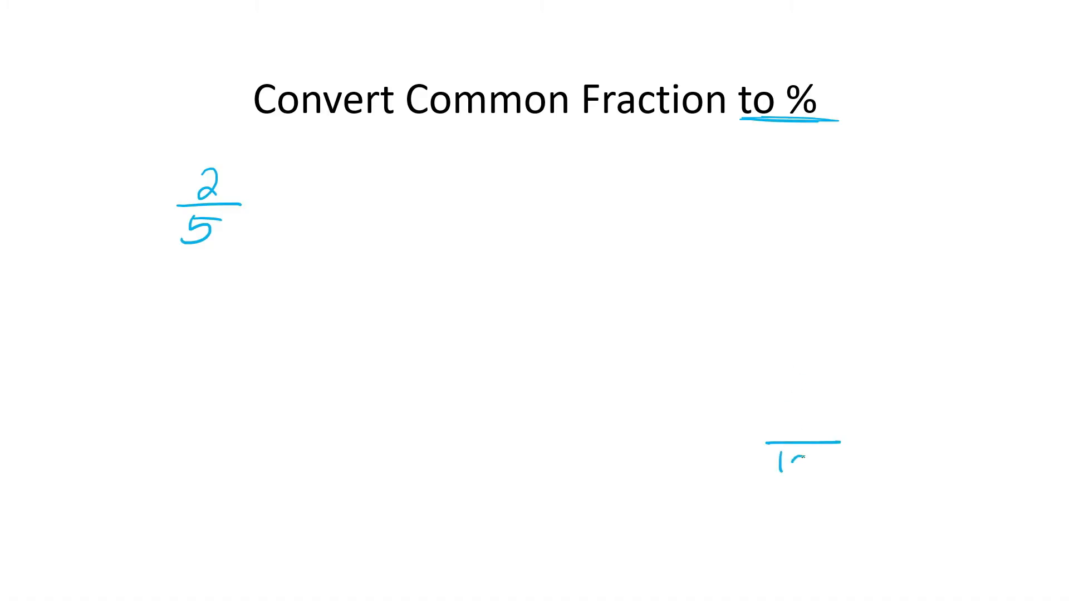
{"action": "type", "text": "00"}
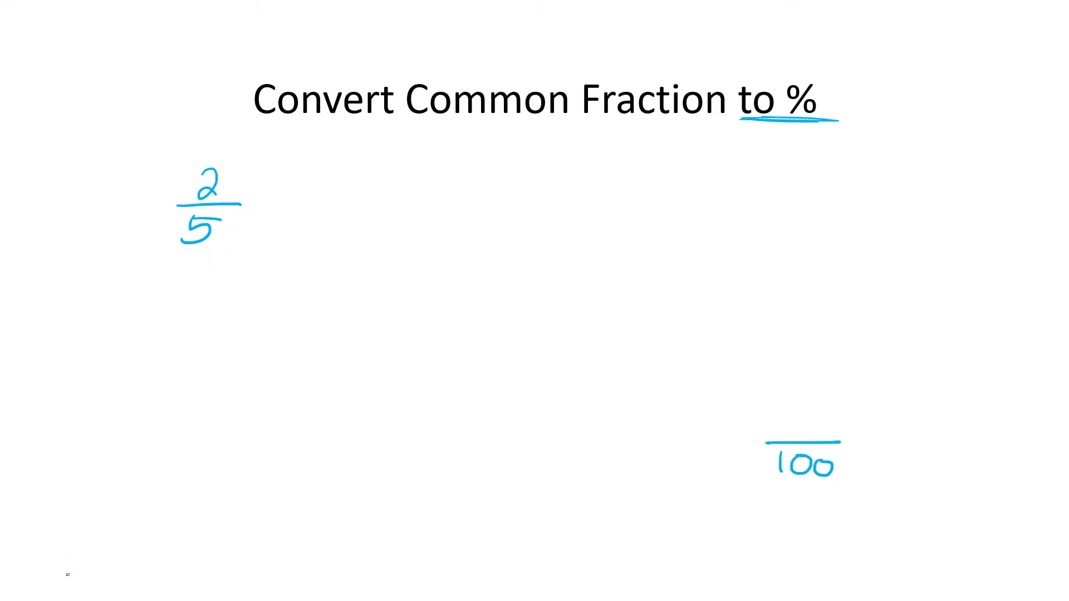
{"action": "left_click_drag", "start_coordinate": [238, 215], "coordinate": [241, 241]}
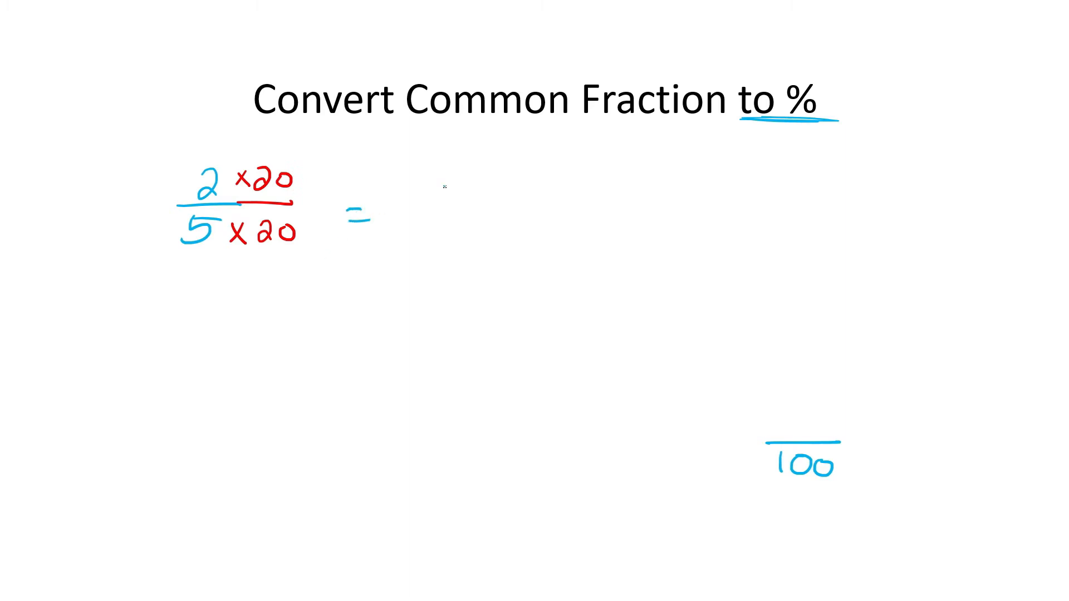
Ink an equals sign and the scaled fraction 40/100.
{"action": "left_click_drag", "start_coordinate": [423, 199], "coordinate": [497, 232]}
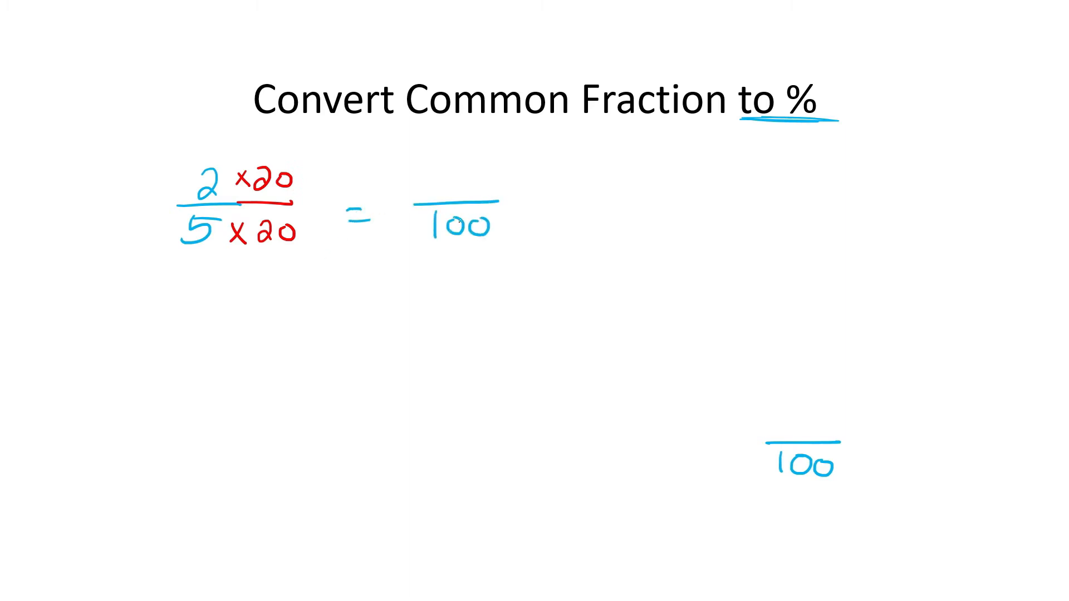
{"action": "type", "text": "40"}
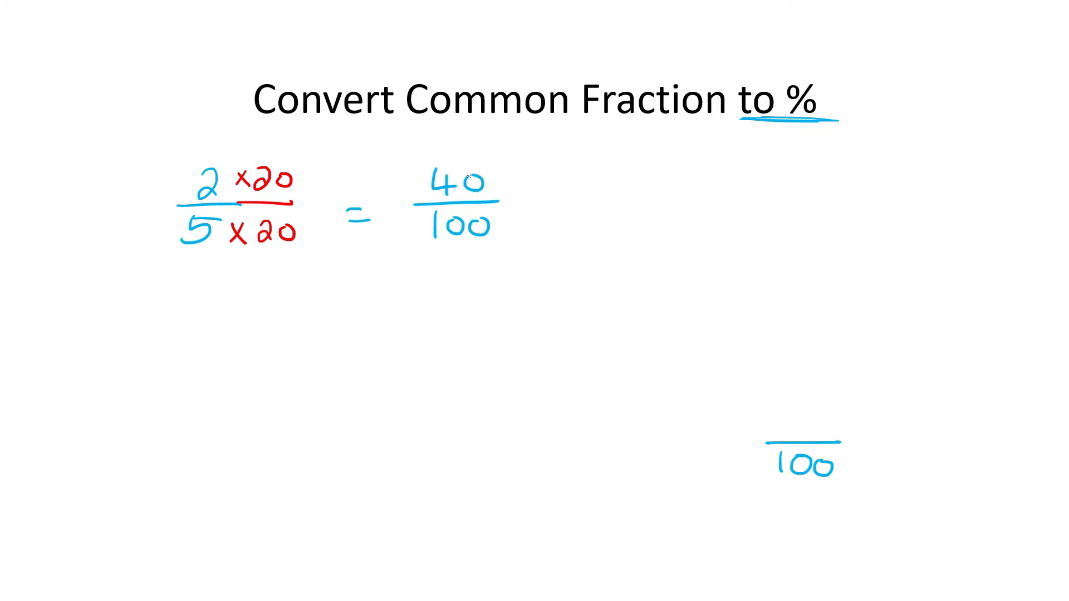
{"action": "left_click_drag", "start_coordinate": [423, 163], "coordinate": [518, 253]}
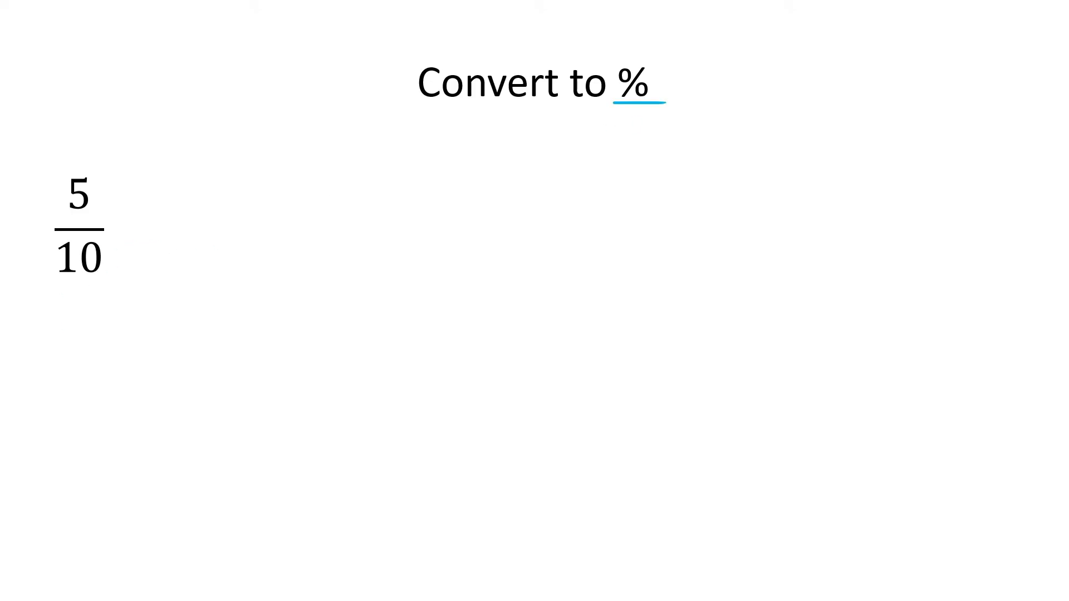
Ink ×10 beside 5/10, equal to 50/100, ending with 50%.
{"action": "left_click_drag", "start_coordinate": [64, 235], "coordinate": [96, 235]}
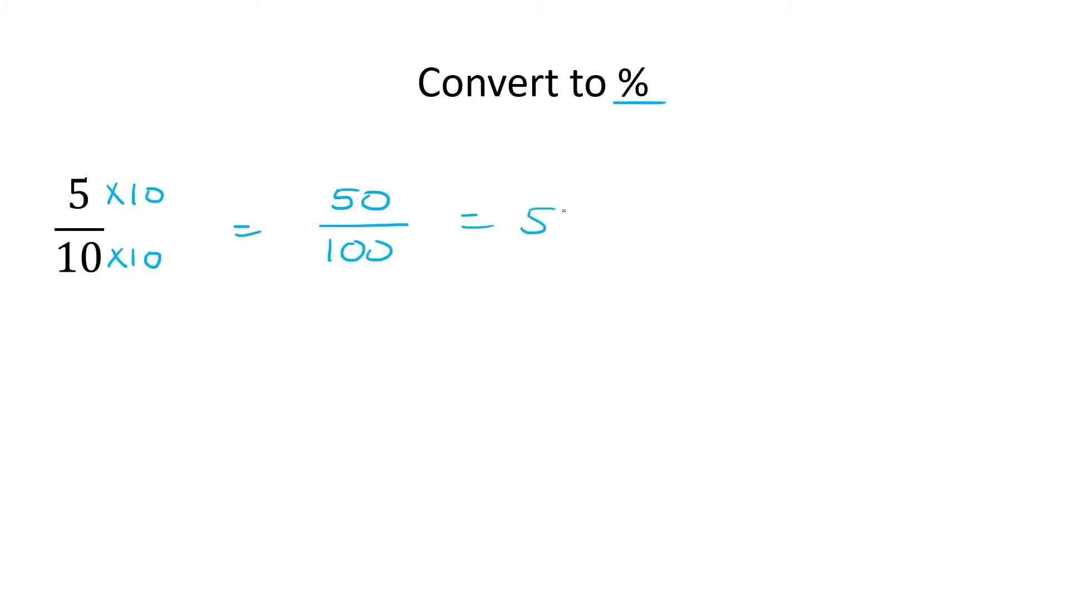
{"action": "type", "text": "0%"}
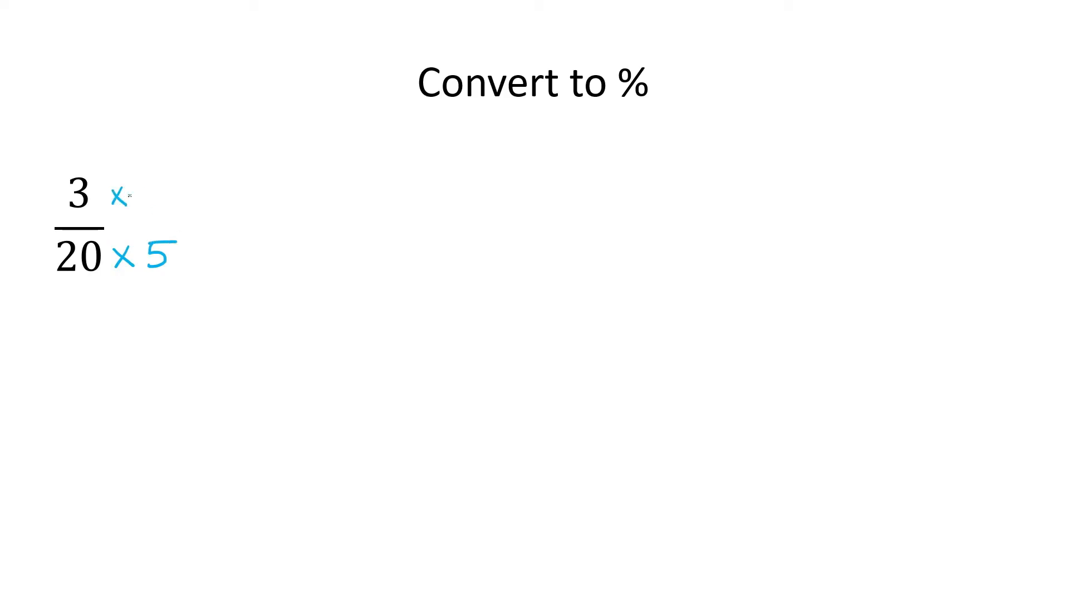
Finish inking the ×5 factor beside the numerator 3 of 3/20.
{"action": "left_click_drag", "start_coordinate": [136, 198], "coordinate": [157, 194]}
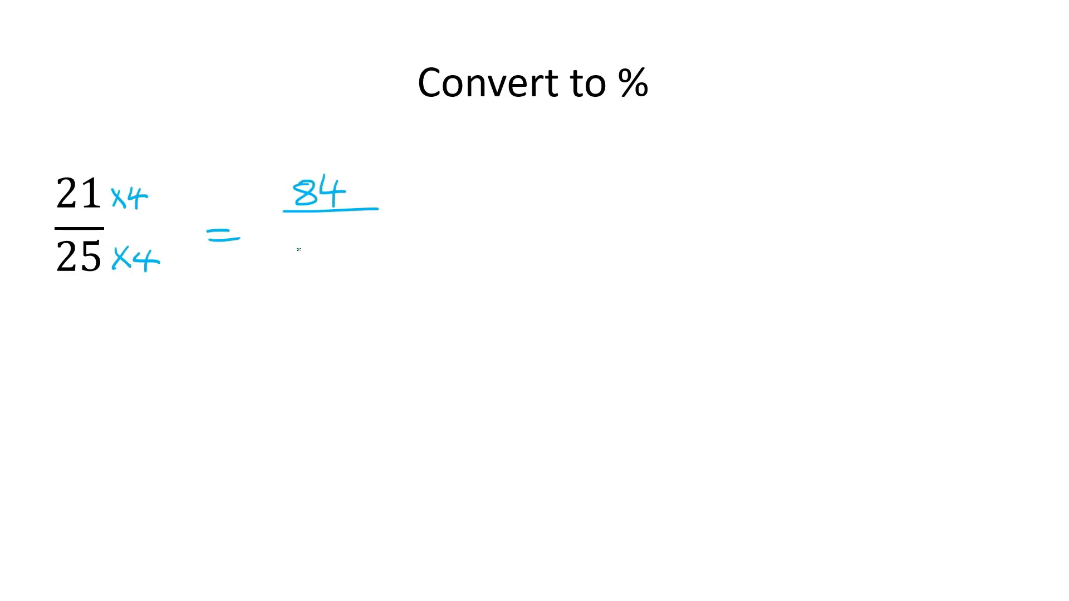
Ink the 100 denominator and = 84 numerator for 21/25 scaled by 4.
{"action": "type", "text": "100"}
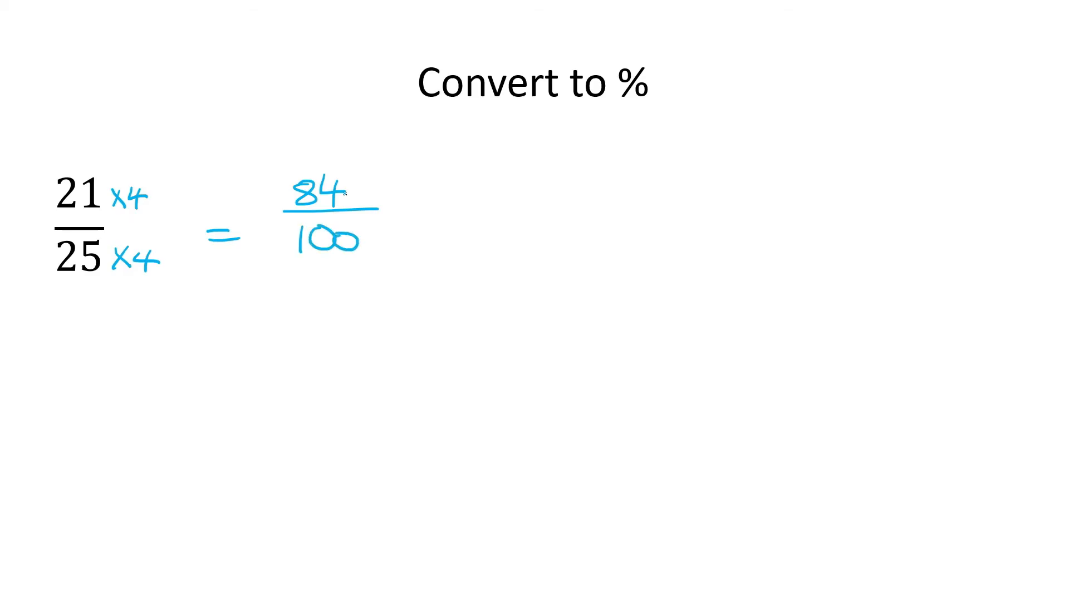
{"action": "type", "text": "= 84"}
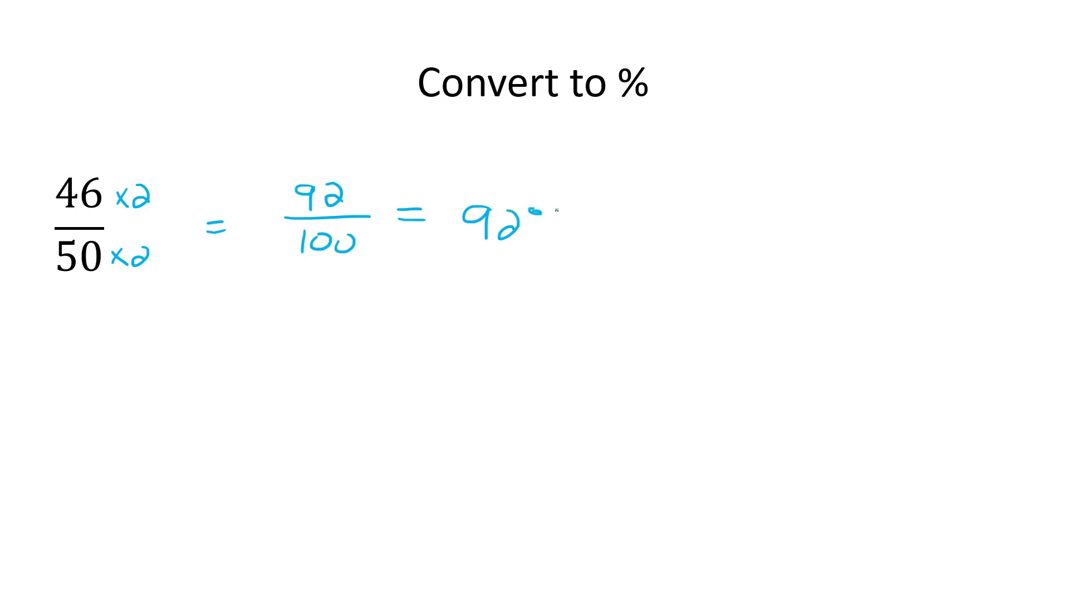
Finish inking 92% as the answer for 46/50 = 92/100.
{"action": "left_click_drag", "start_coordinate": [560, 190], "coordinate": [546, 235]}
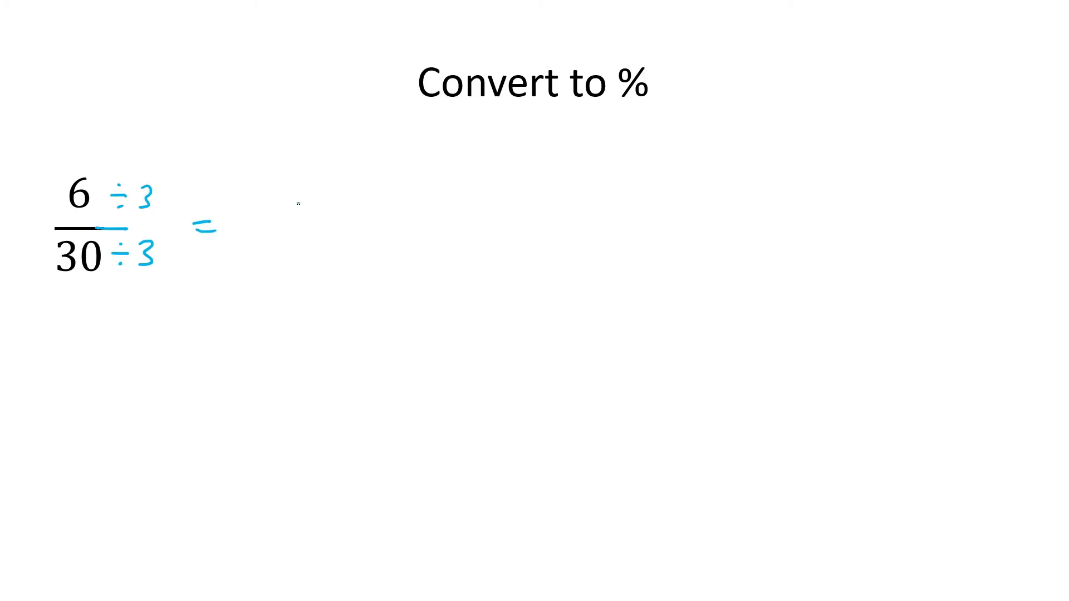
Ink the reduced fraction 2/10, scale to 20/100, and write the answer 20%.
{"action": "left_click_drag", "start_coordinate": [293, 198], "coordinate": [348, 219]}
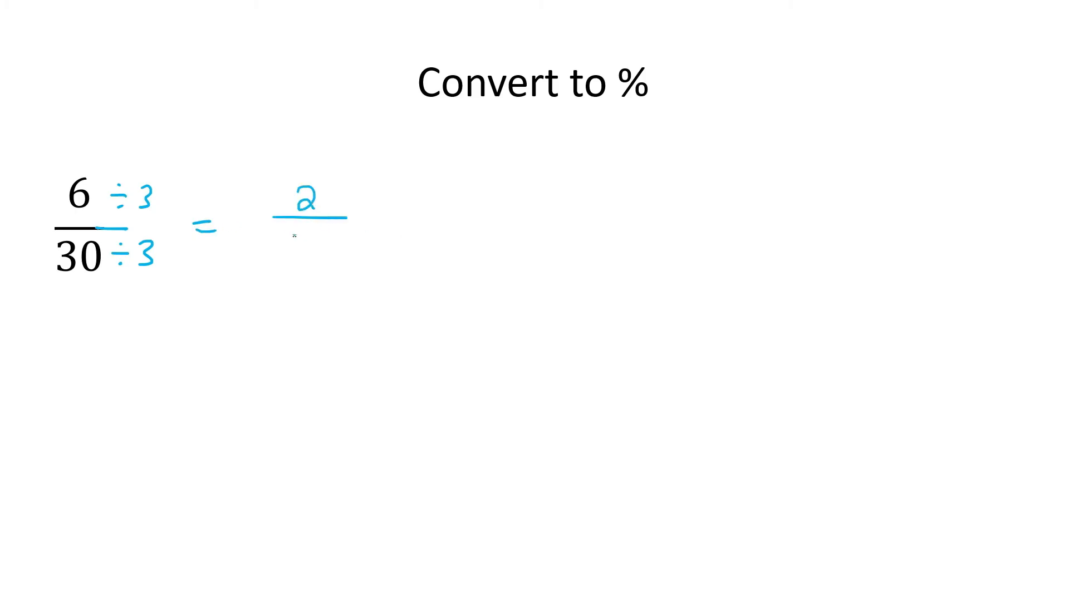
{"action": "type", "text": "10"}
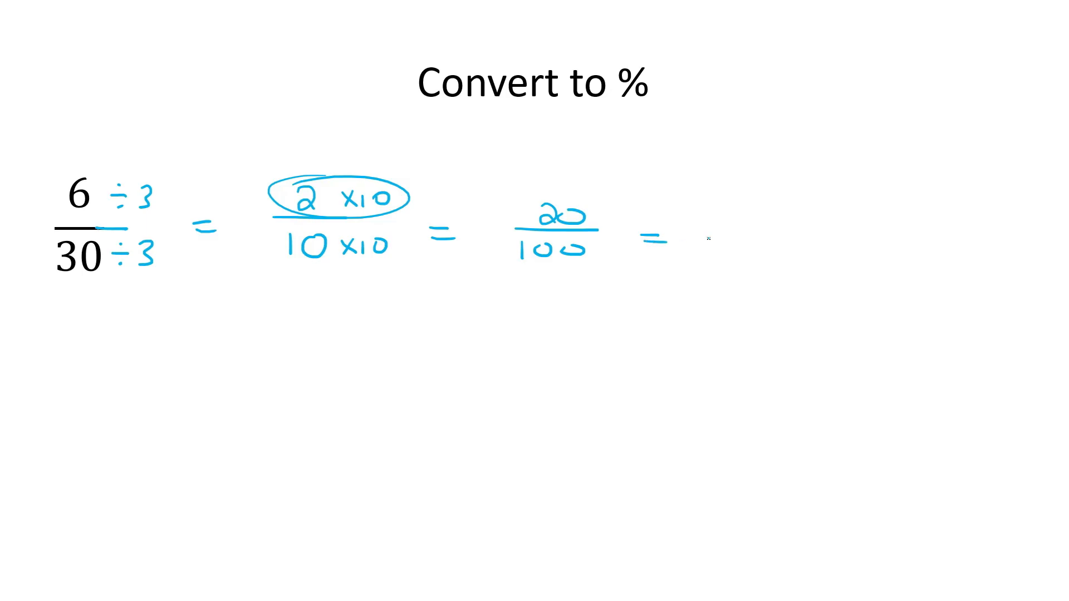
{"action": "left_click_drag", "start_coordinate": [703, 245], "coordinate": [784, 232]}
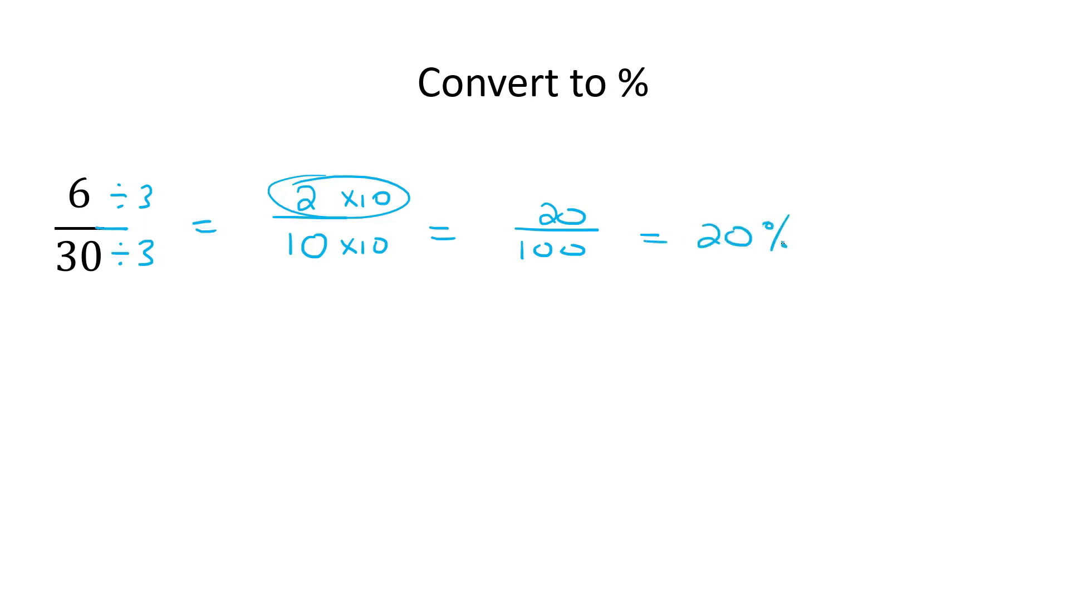